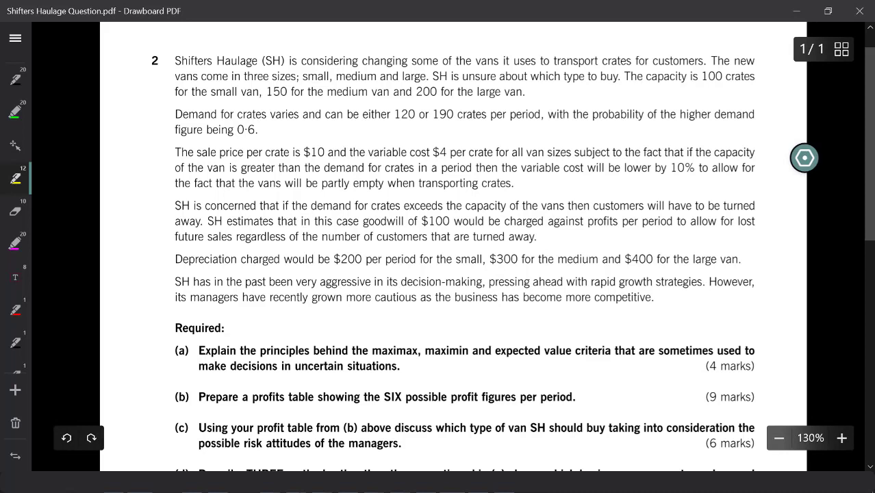
Step: Switch from the Shifters Haulage question to a blank web spreadsheet
double_click(386, 396)
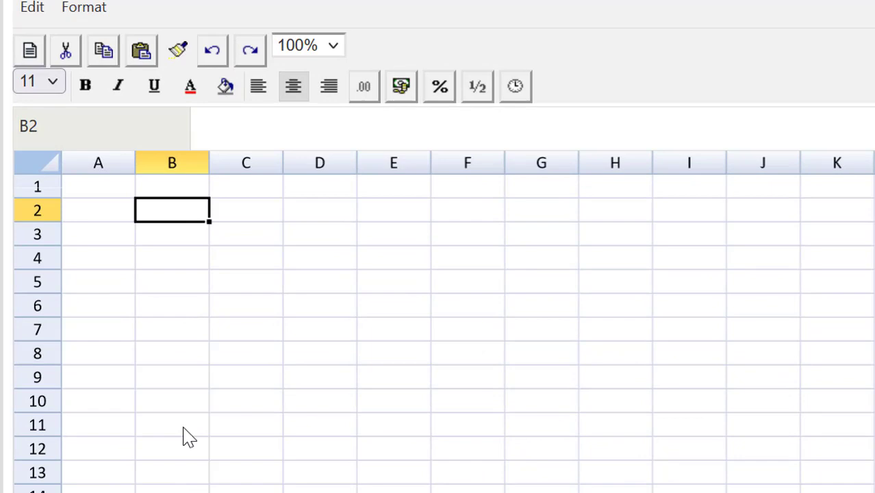
Step: Enter Van and Demand headings, with capacities 100, 150, 200 each paired with demands 120 and 190
text(Van)
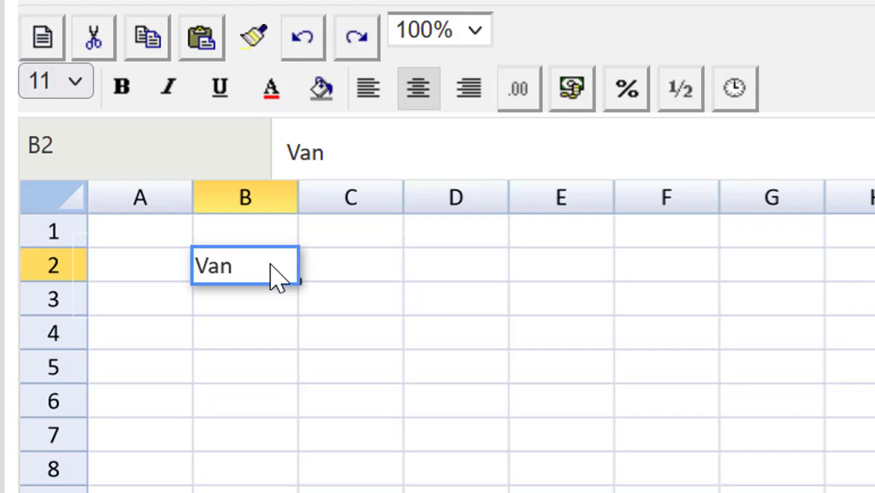
text(Demand)
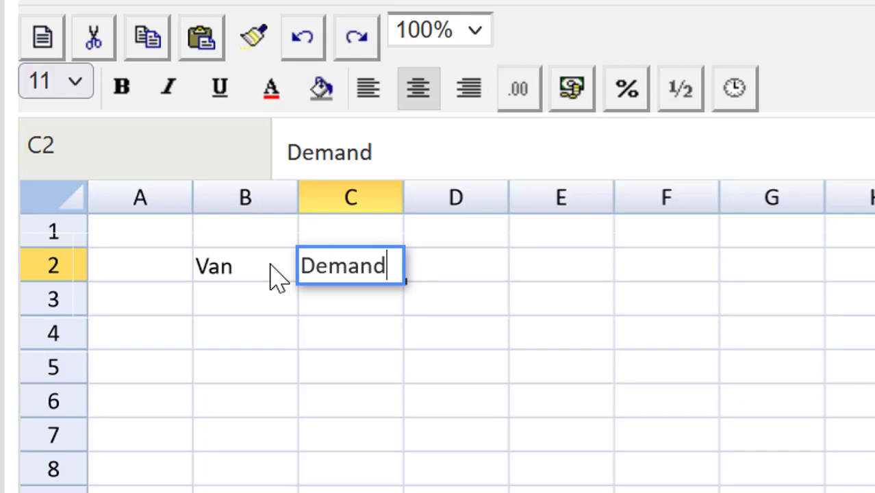
key(Return)
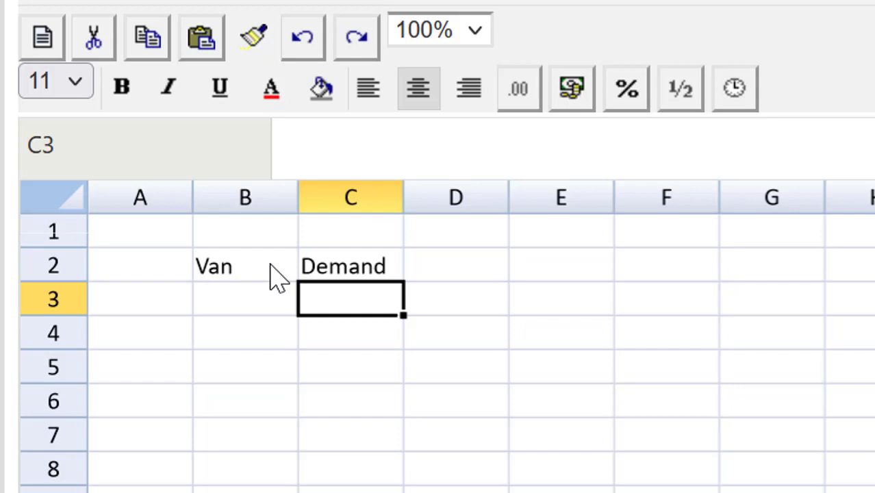
text(100)
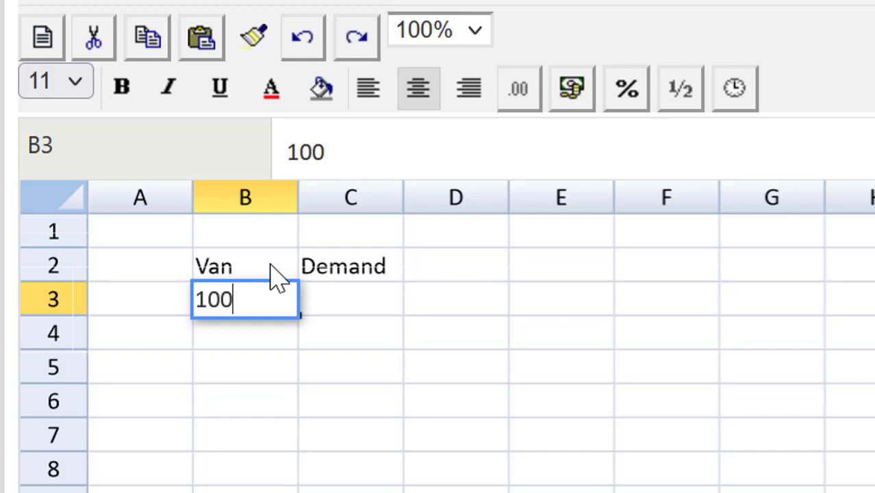
key(Enter)
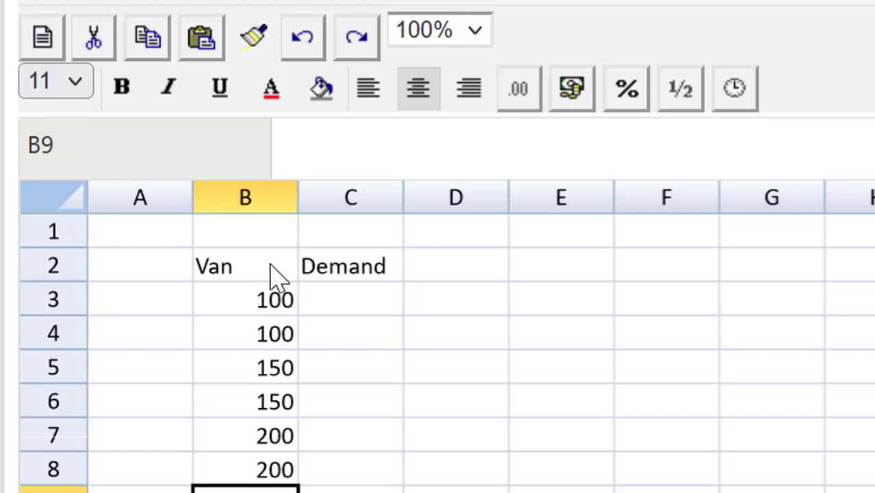
text(120)
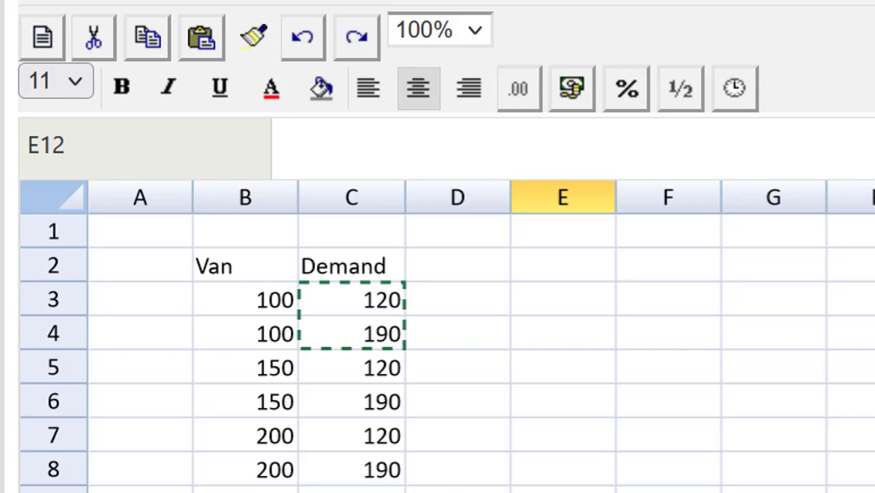
Step: Type the Sales @ $10, C>D and D>C headings beside the Demand column
click(457, 266)
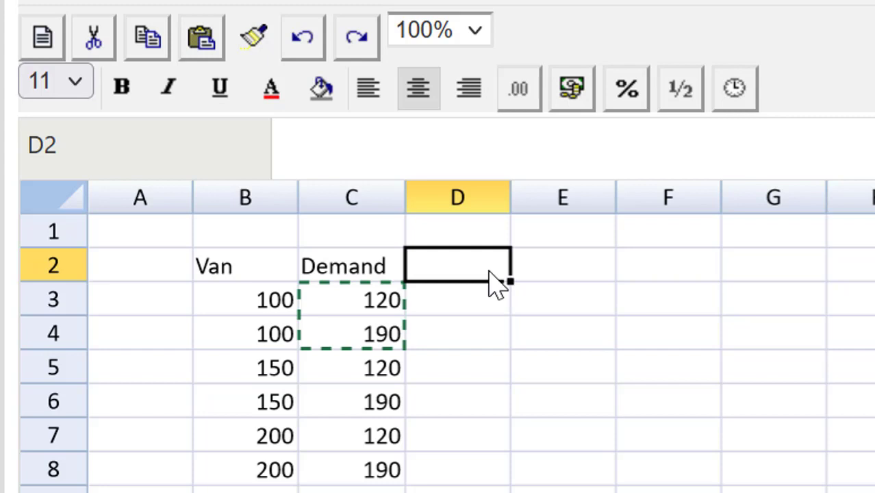
text(Sales @ 10)
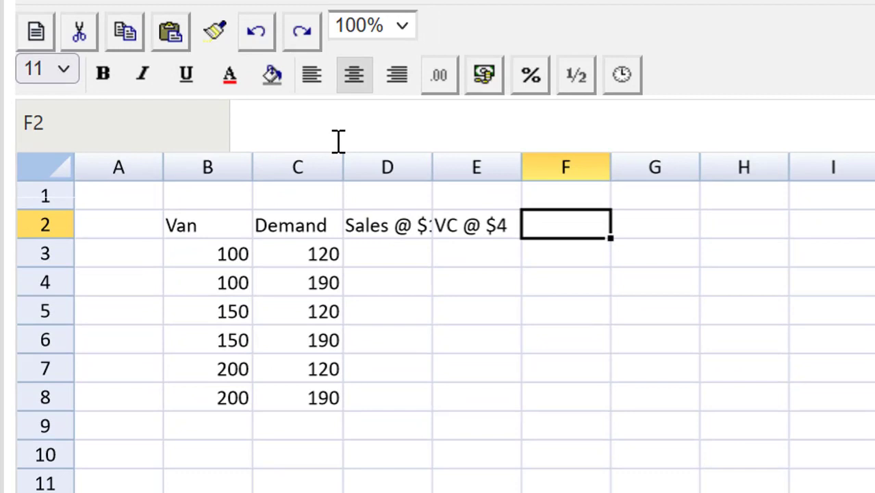
text(C.)
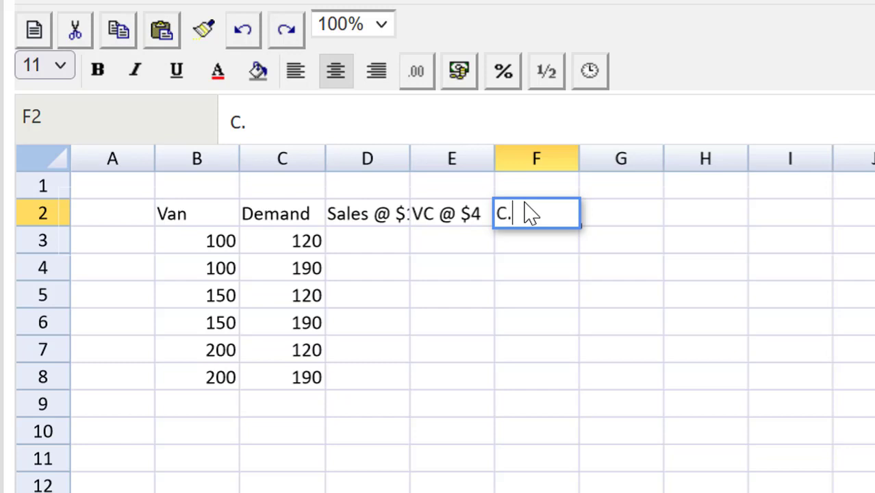
text(>)
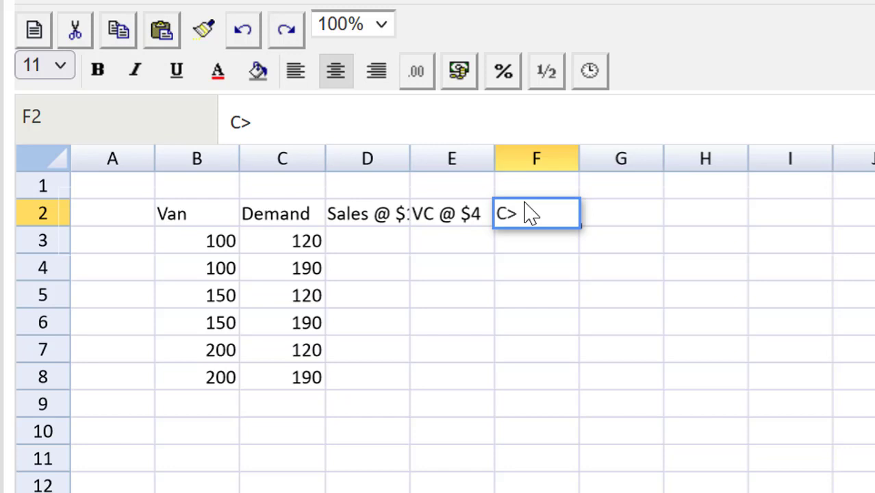
key(Tab)
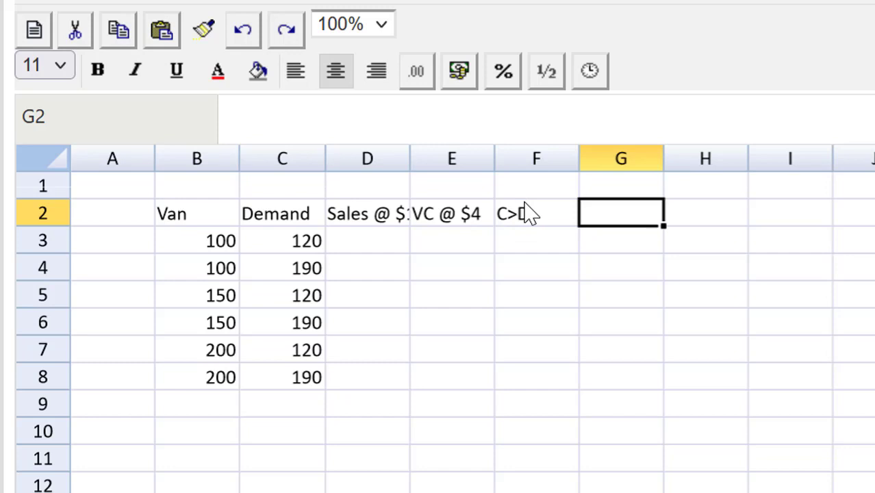
text(D>C)
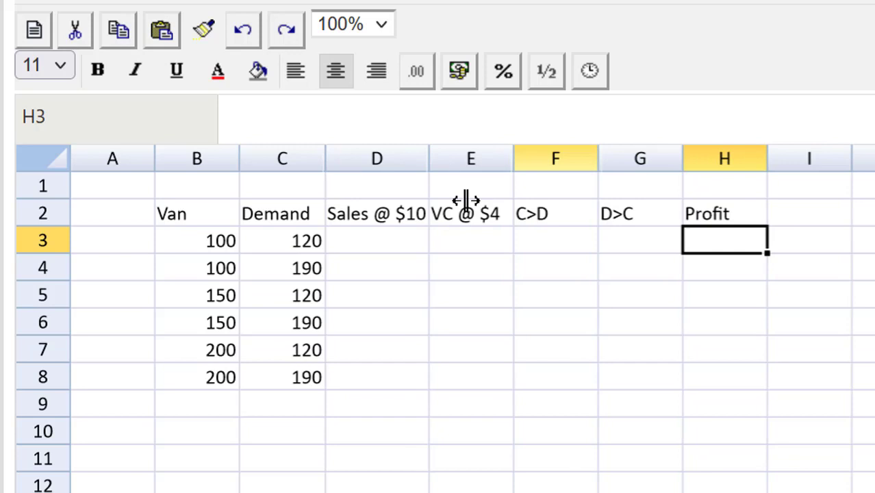
click(376, 240)
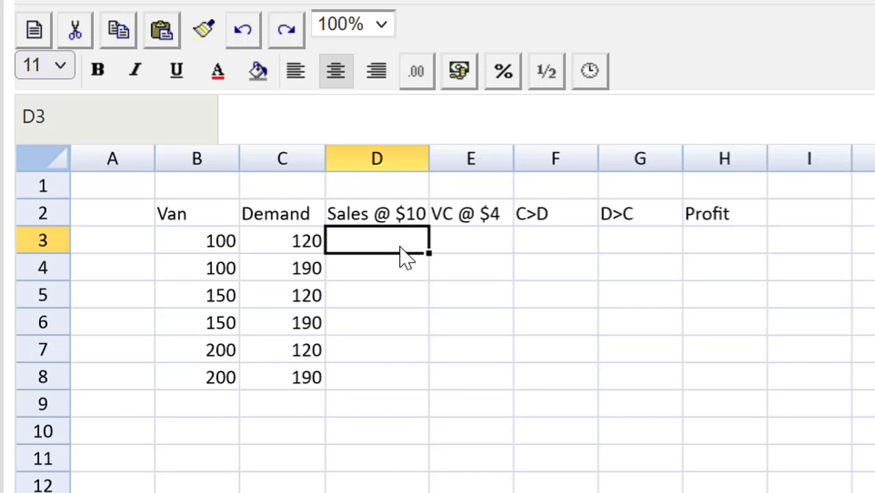
Step: Enter =MIN(B3:C3)*10 so Sales @ $10 shows revenues 1000 to 1900
text(=)
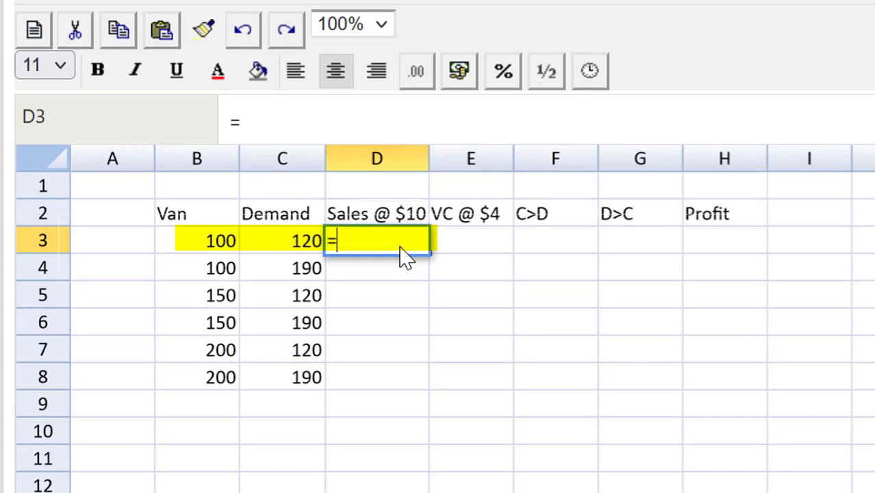
text(MIN(B3:C3)
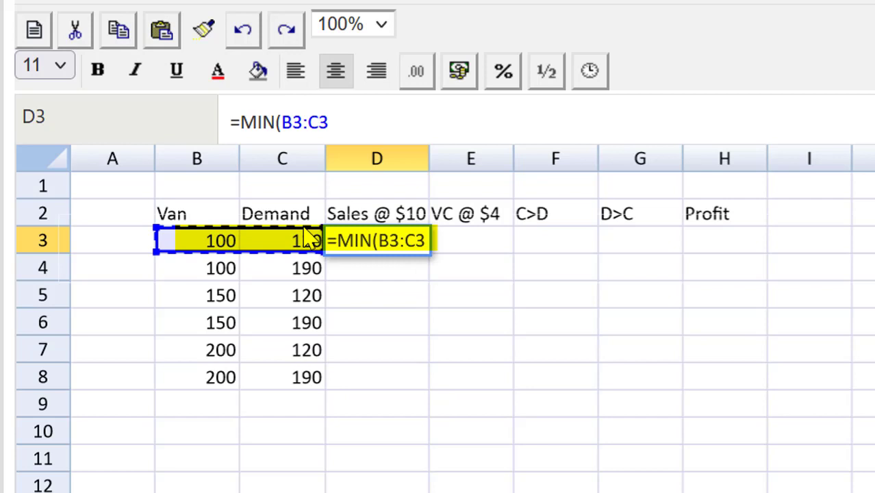
text())
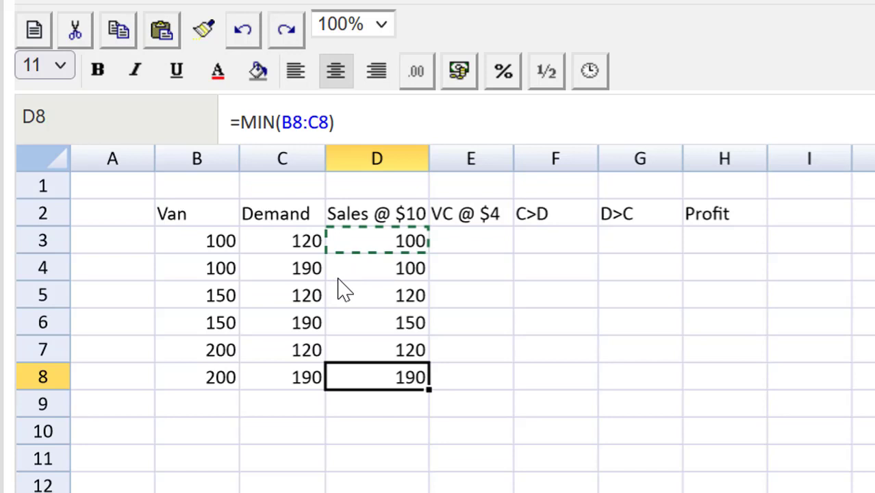
click(377, 268)
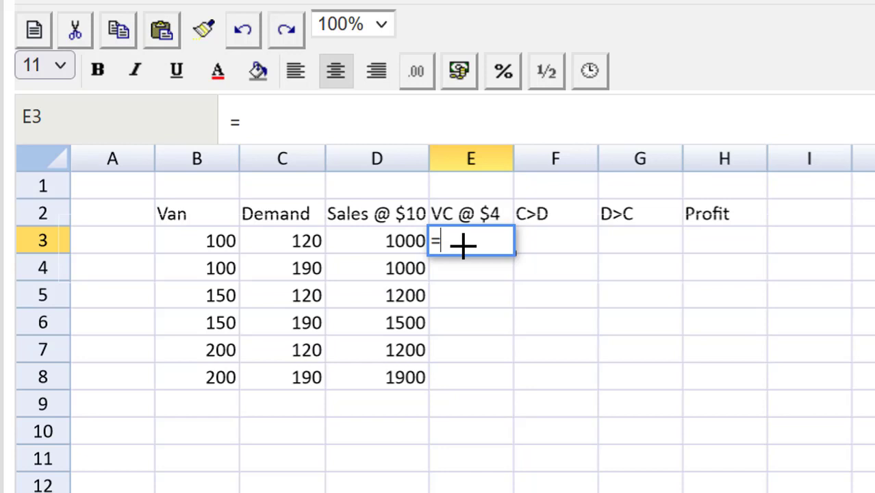
Step: Enter =MIN(B3:C3)*-4 in E3 to give the first variable cost of -400
text(Min()
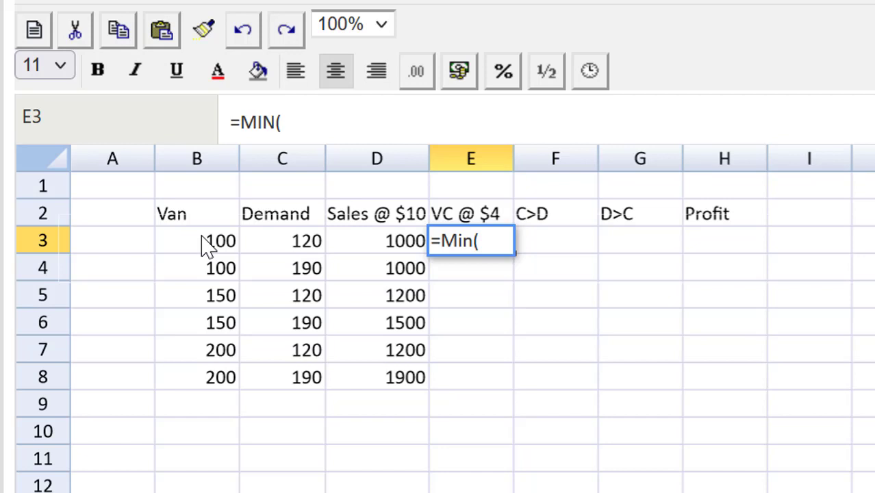
text(B3:C3)*-4)
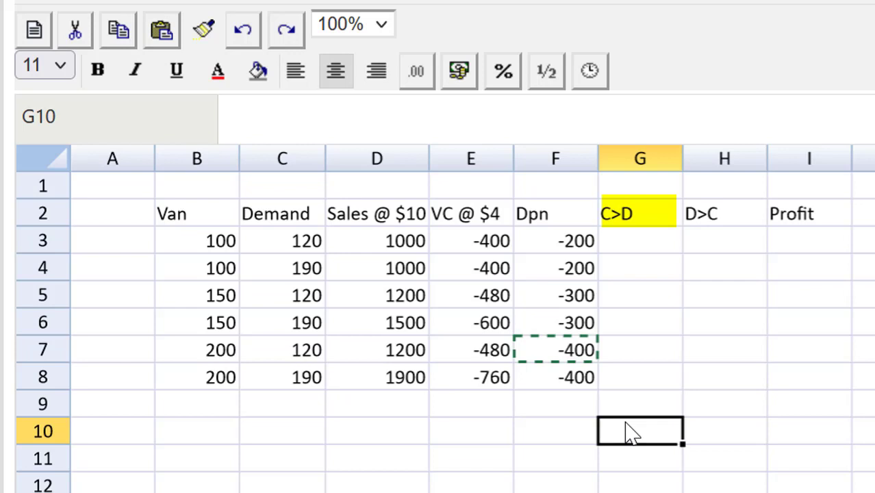
Step: Drop the IF attempt and enter =E5*-.1 in G5, giving C>D charges 48, 48, 76
text(=)
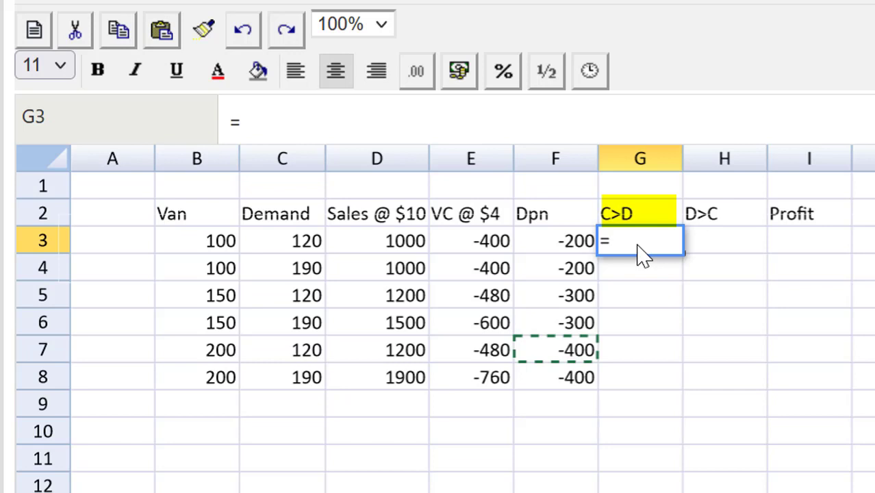
text(if()
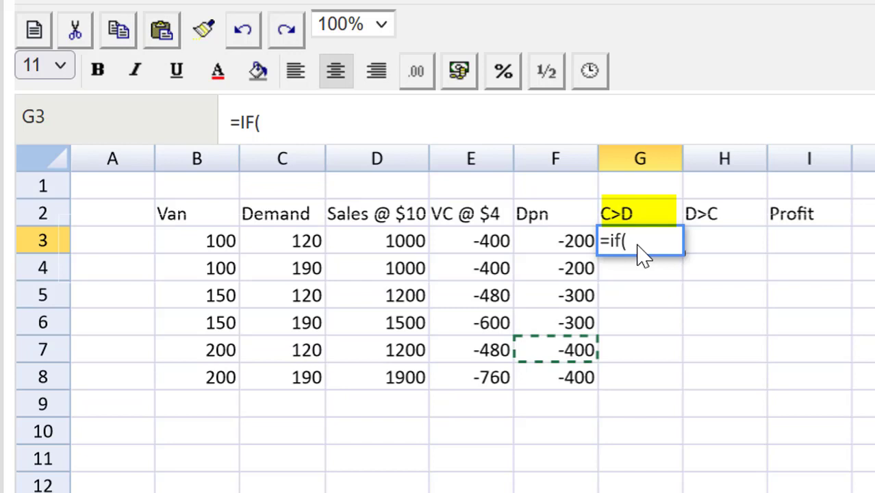
key(Escape)
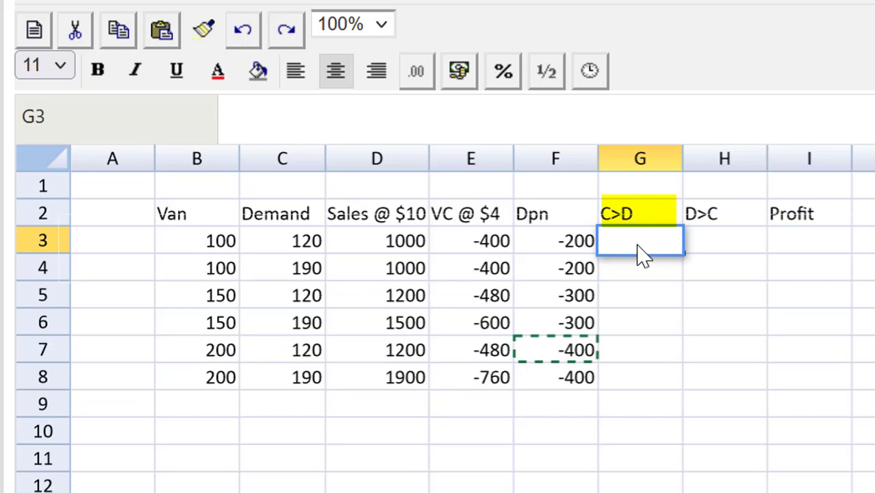
click(281, 241)
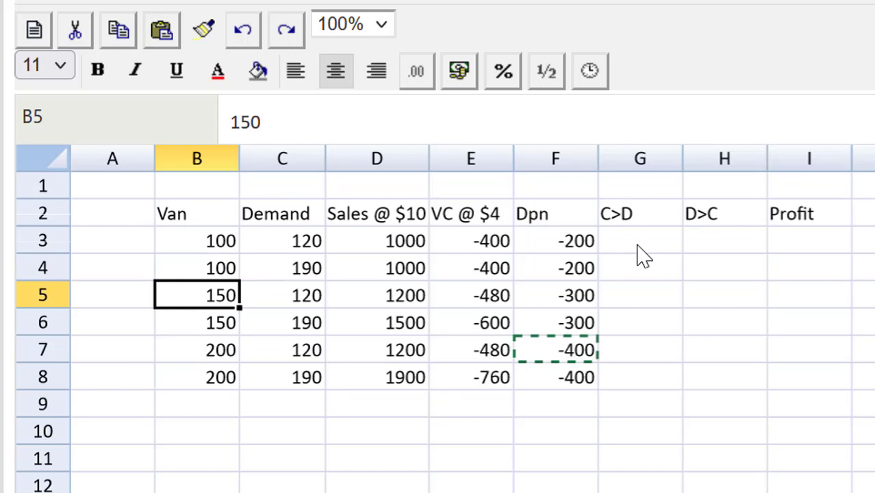
click(640, 294)
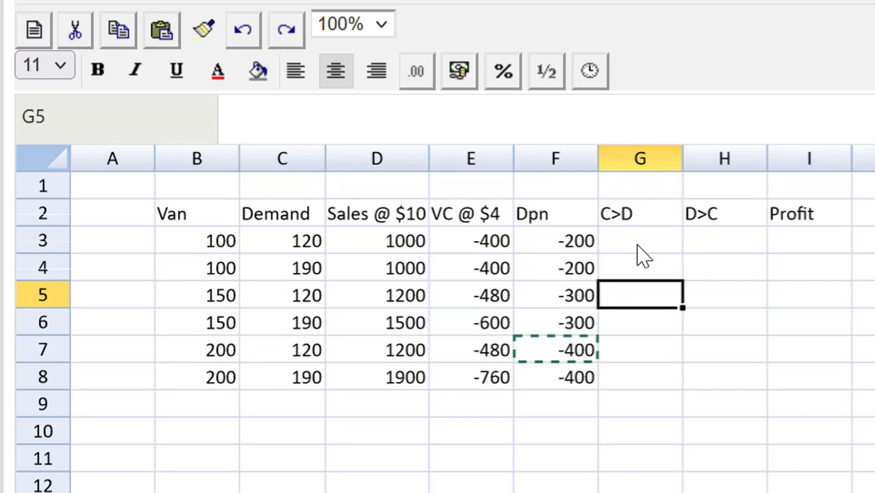
click(471, 295)
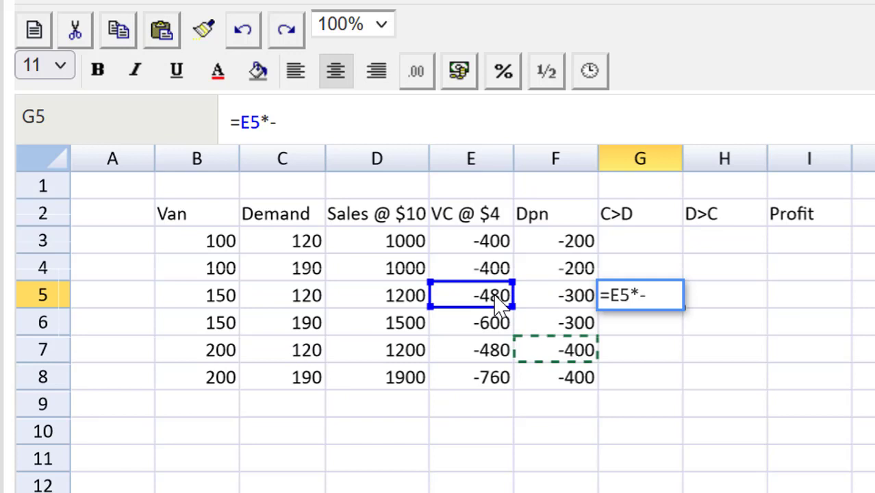
key(Return)
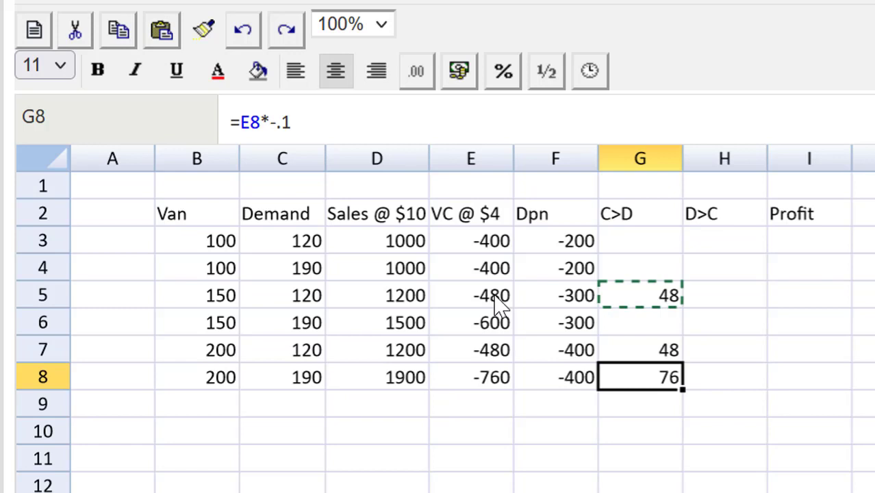
click(724, 241)
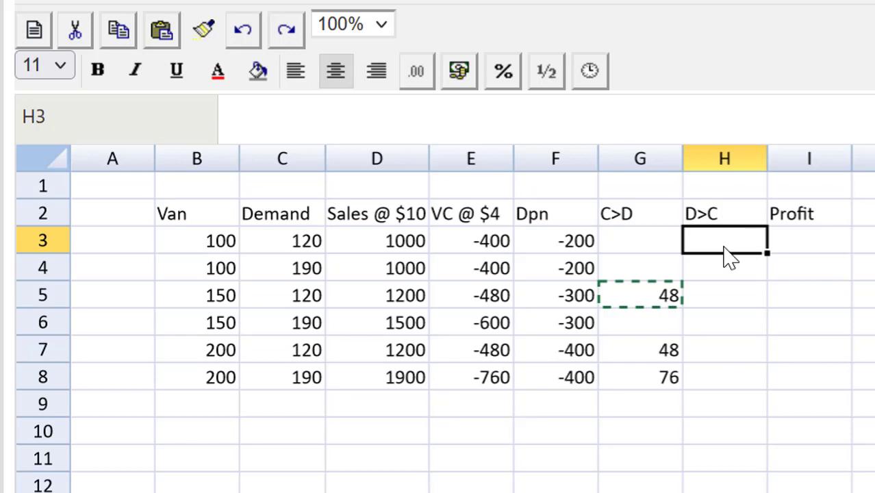
Step: Enter a -100 D>C charge for the scenarios in rows 3, 4 and 6
text(-100)
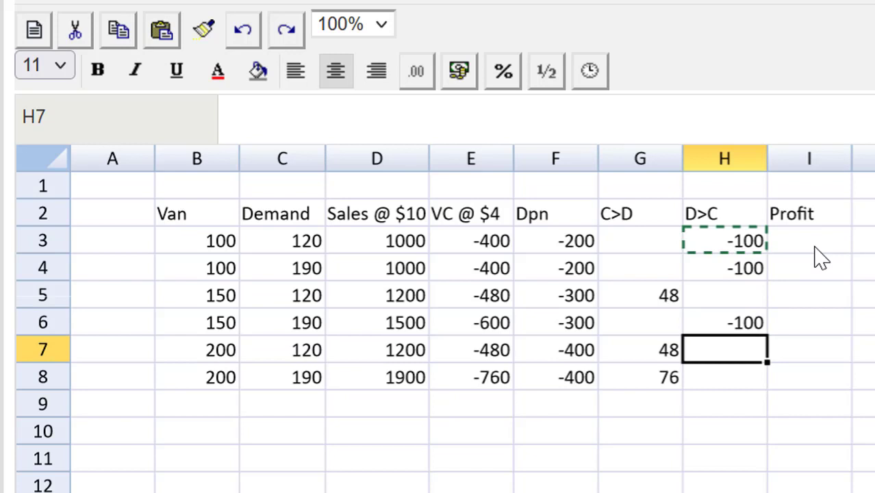
Step: Enter =SUM(D3:H3) to total profits of 300, 300, 468, 500, 368 and 816
text(=Sum()
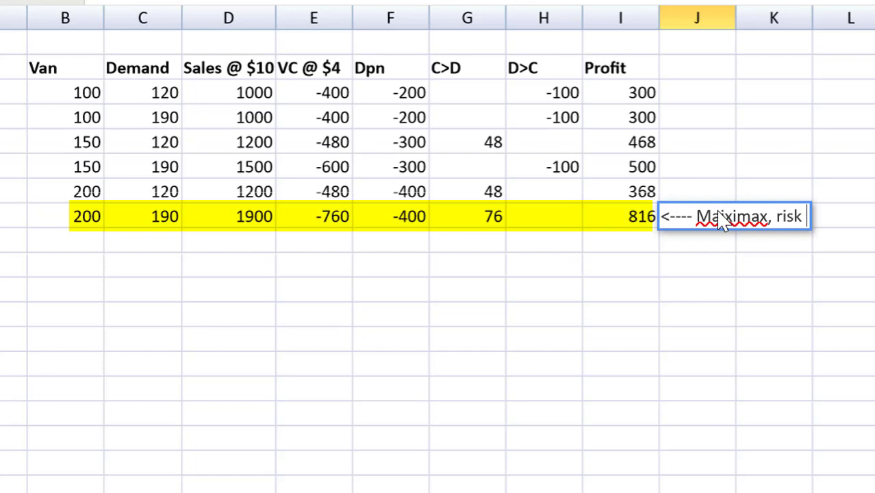
Step: Type the 'Maximax, risk seeker, Choose 20…' note beside the 816 profit
text(seeker)
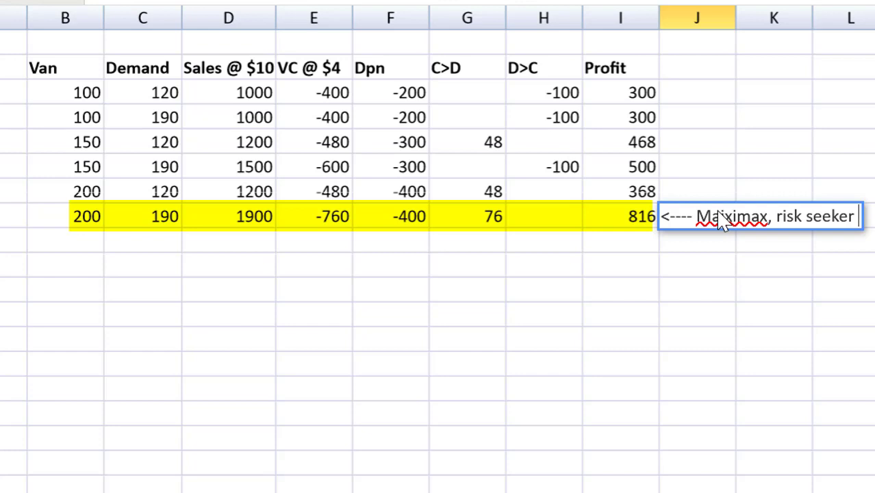
text(Choose 20)
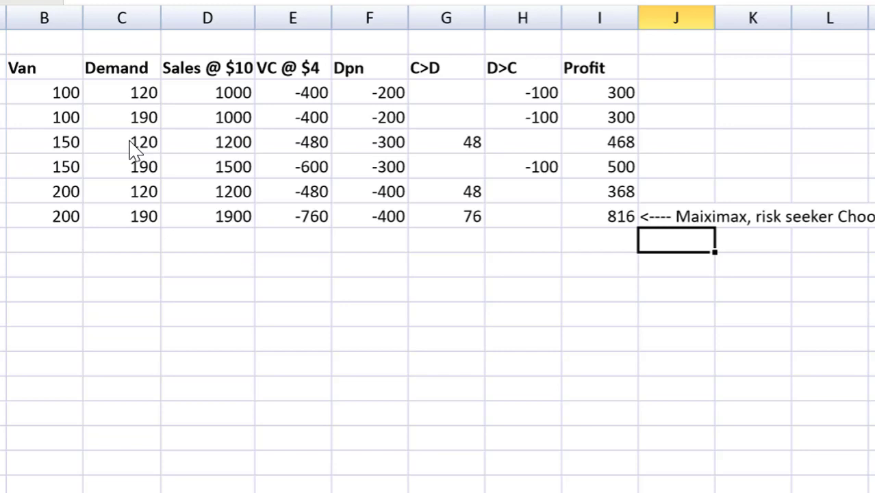
click(446, 92)
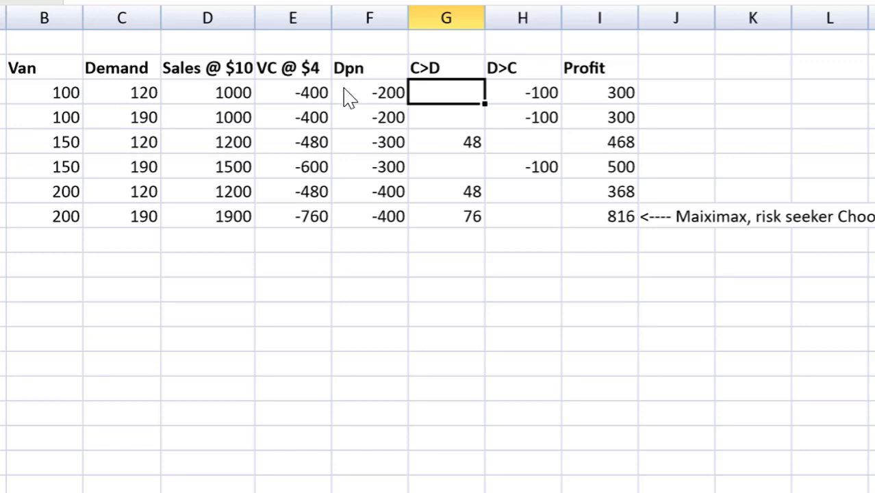
click(599, 142)
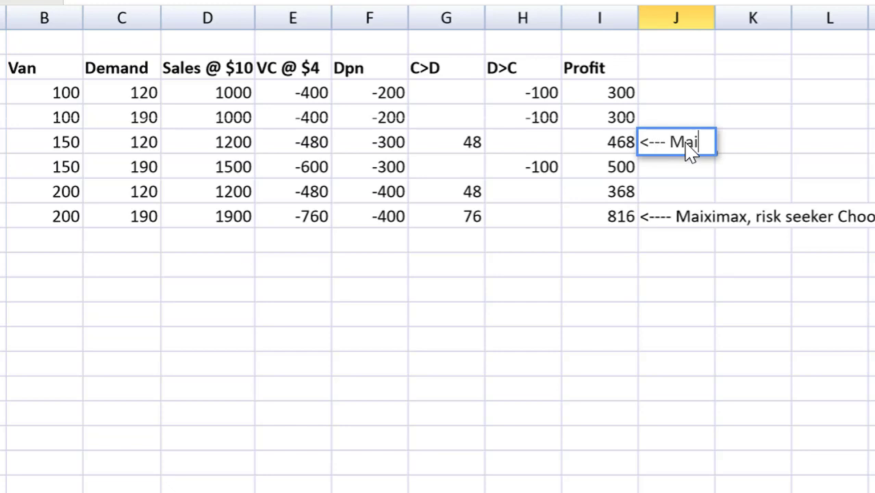
Step: Correct the typo and write 'Maximin, risk averse' beside the 468 profit
key(Backspace)
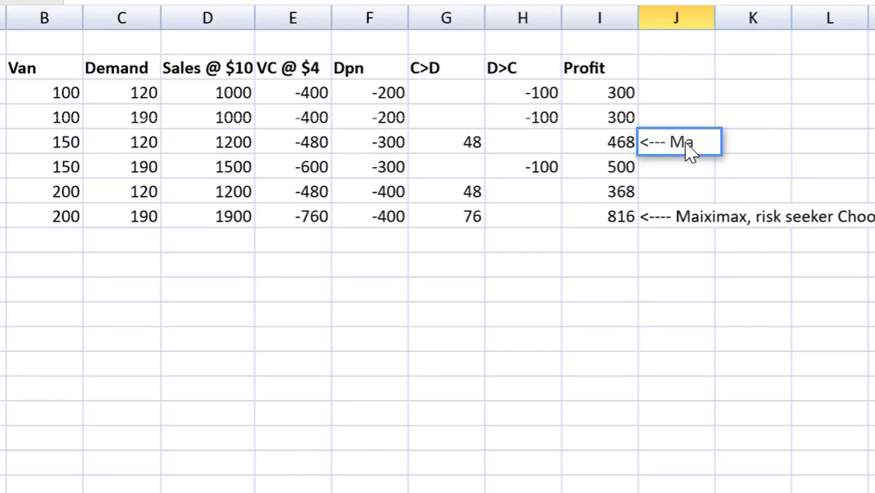
text(ximin, risk aver)
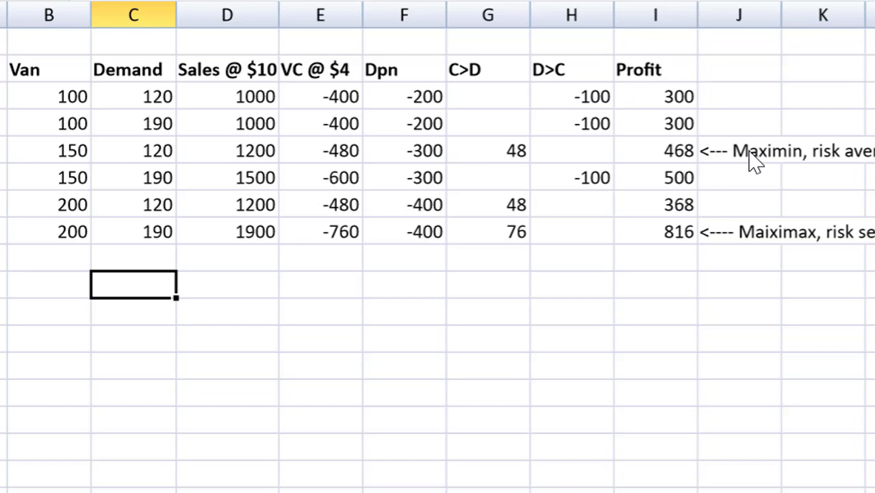
Step: Add a 'Payout Table' title below the data with a 'Demand' heading
text(Payout Table)
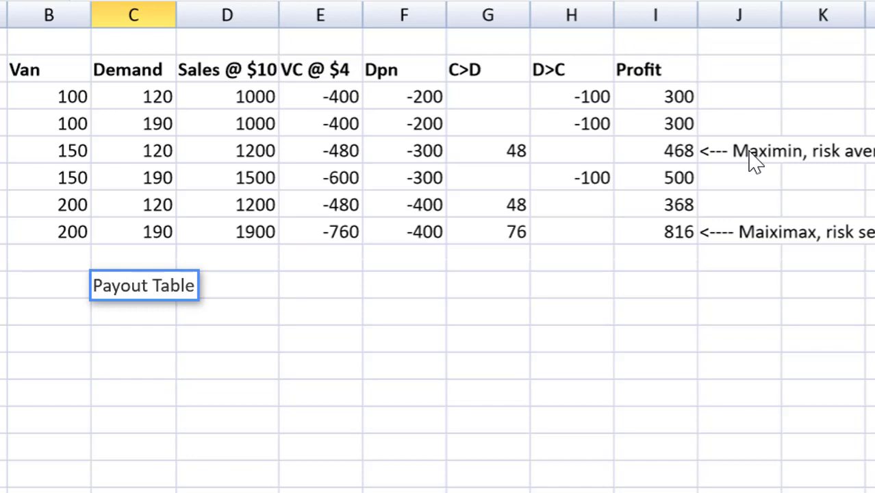
click(227, 258)
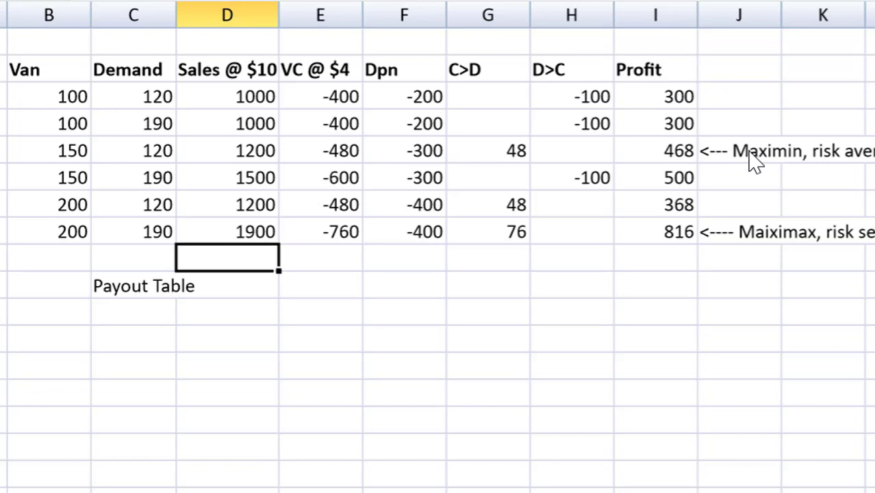
click(320, 311)
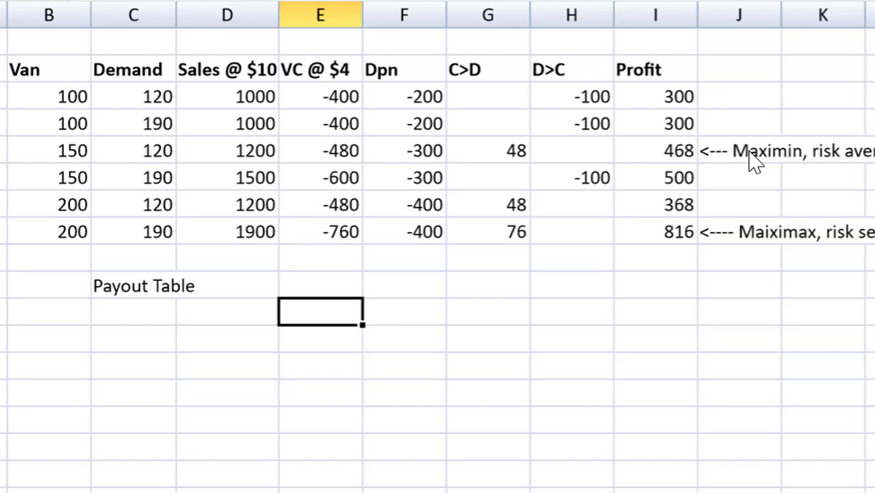
text(Demand)
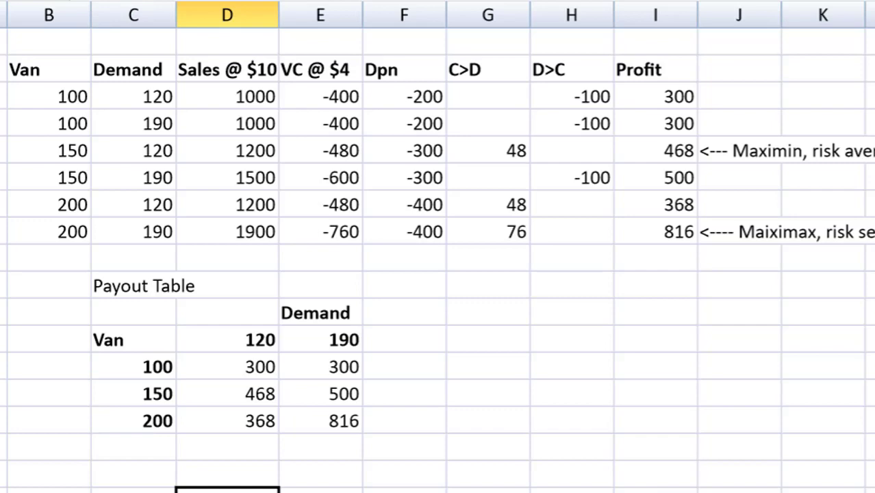
Step: Type the 'Regret' title under the payout table
text(Regret)
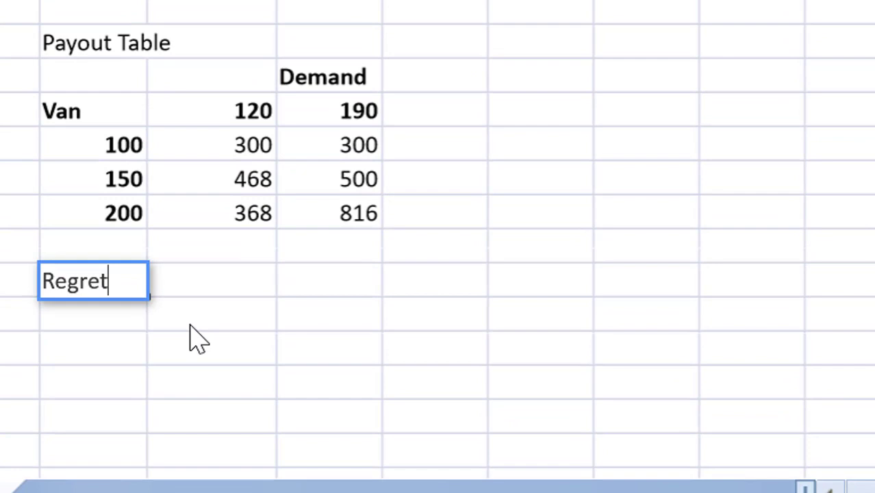
scroll(up, 3)
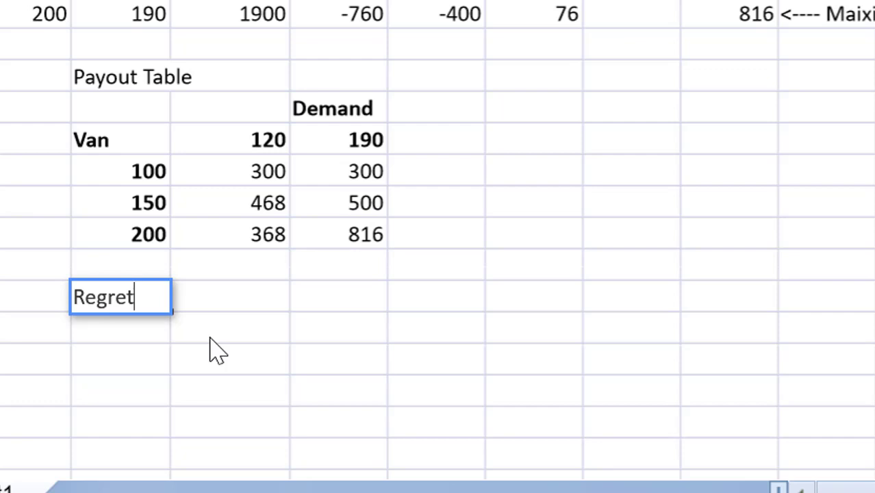
click(120, 107)
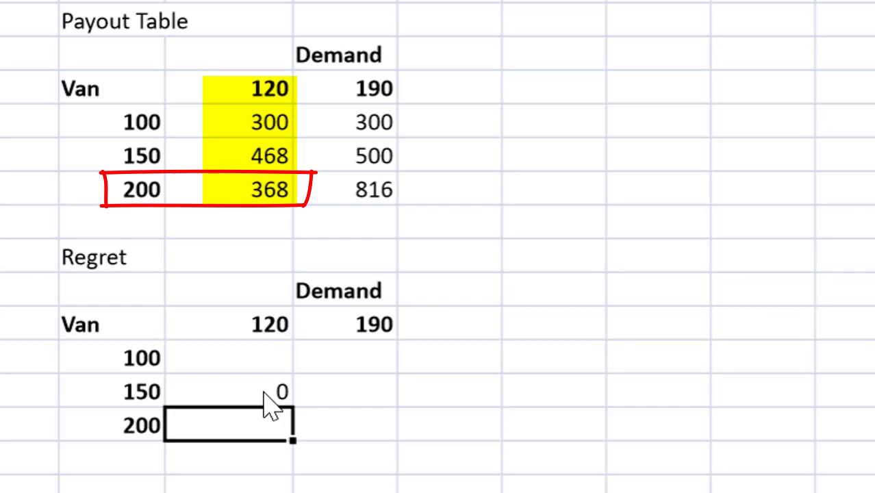
Step: Enter the remaining regret values 100, 0 and 316 in the Regret table
text(100)
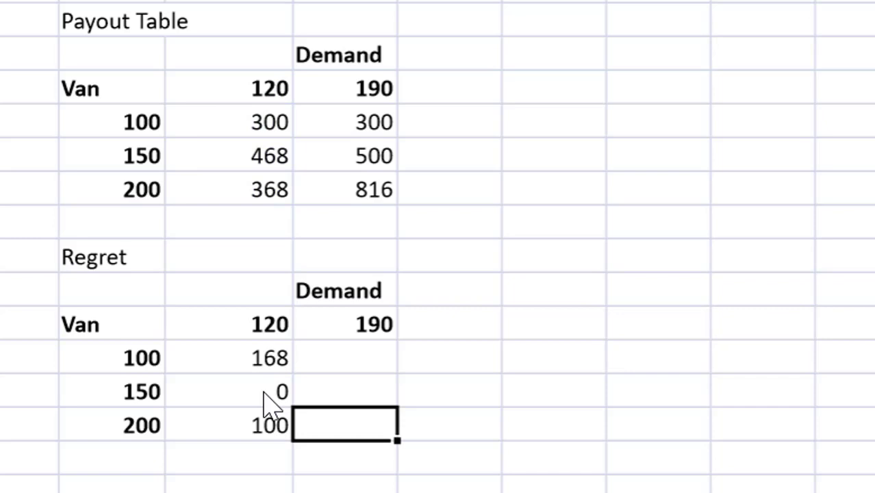
text(0)
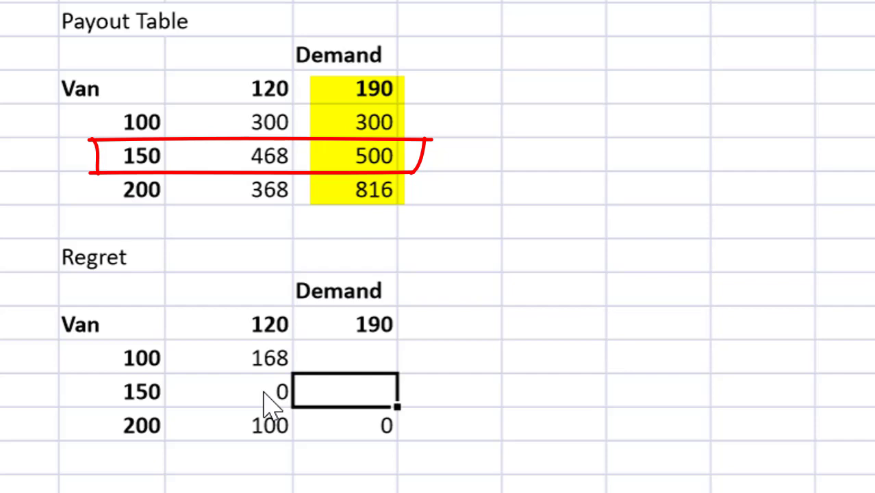
text(316)
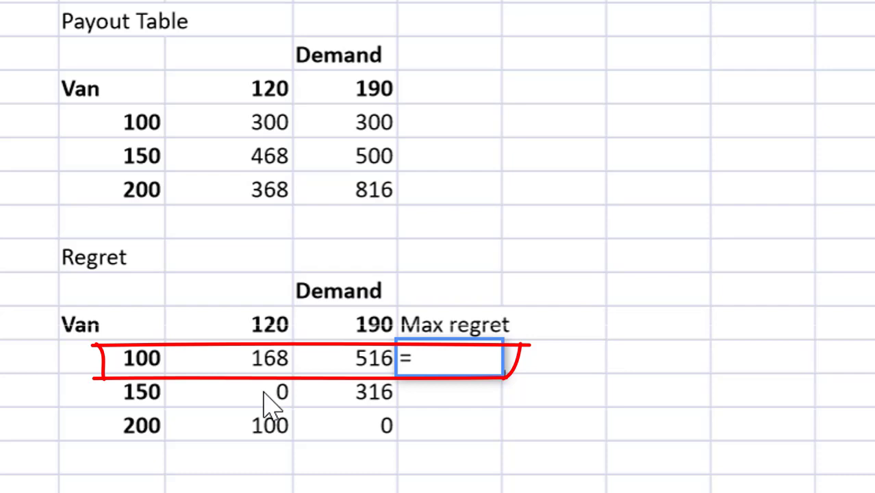
Step: Confirm the =MAX regret formula for van 100
key(Return)
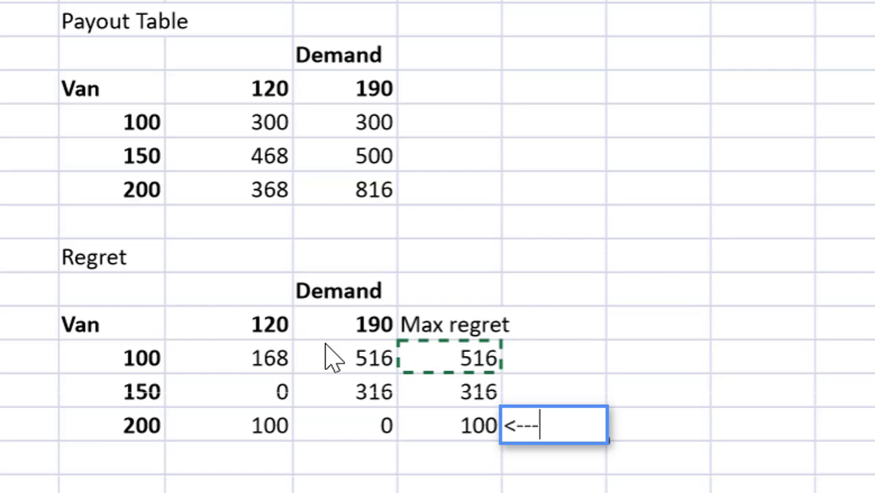
Step: Note 'minimax regret - sore loser -- choose large van' beside max regret 100
text(minimax regret sor)
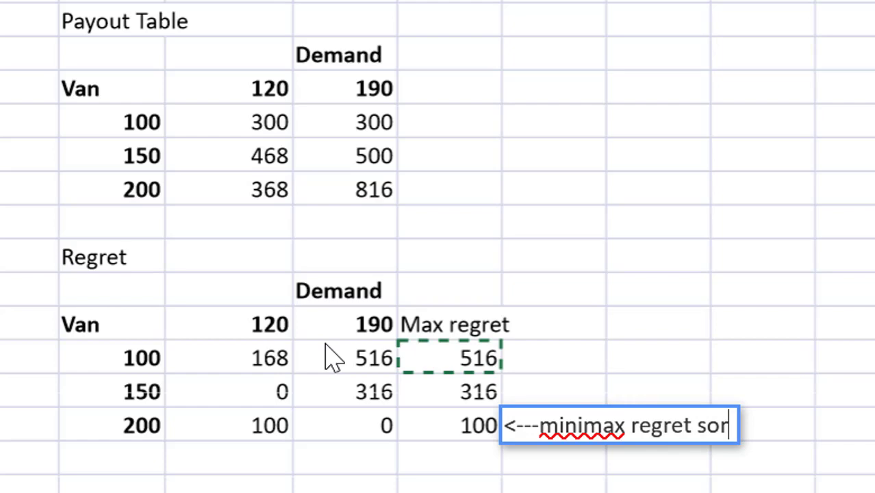
text(- sore loser -- choose larege van)
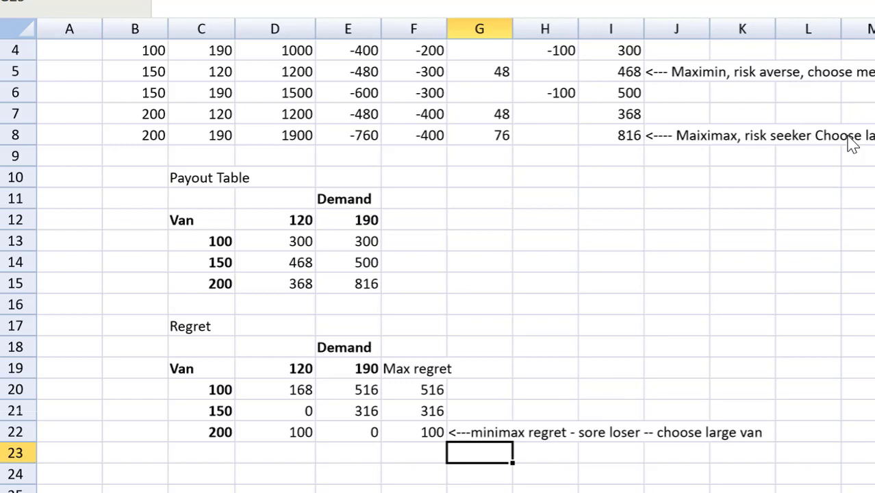
scroll(up, 3)
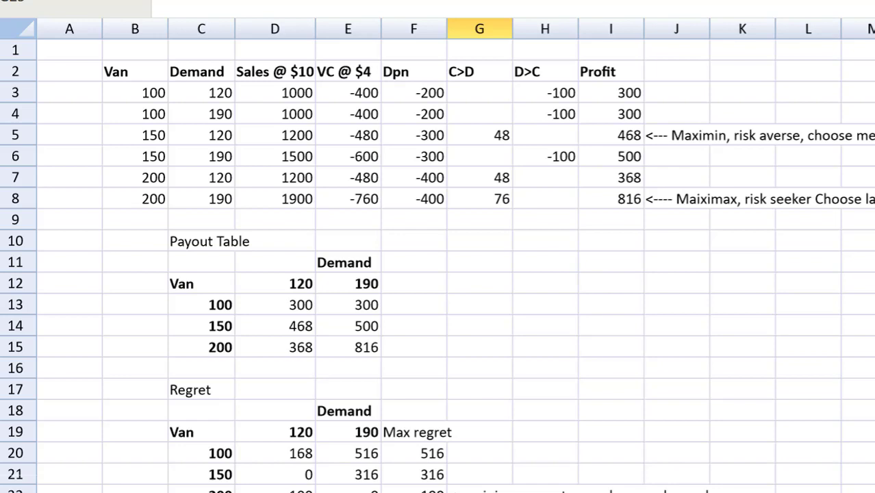